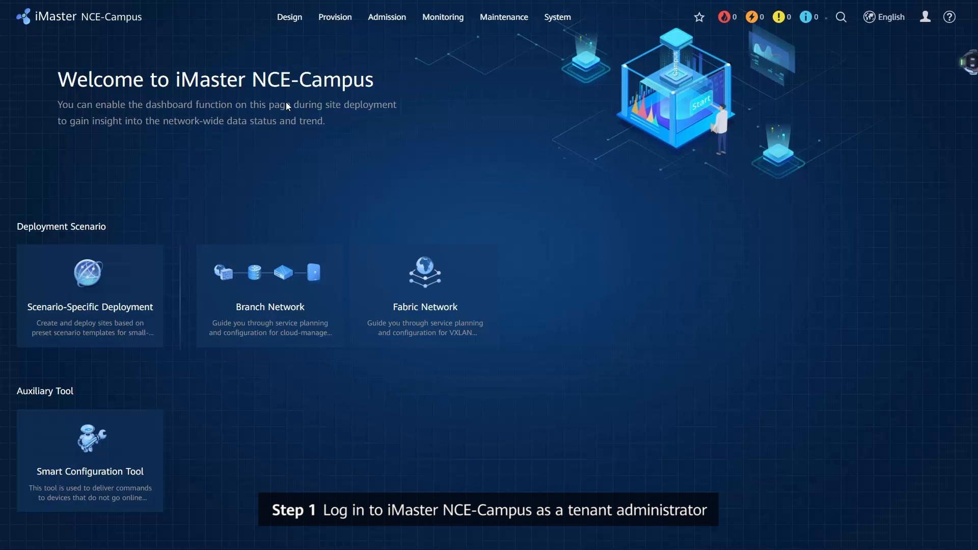
# Step: Reveal the Site Agile Deployment options under the Design menu
pyautogui.click(288, 17)
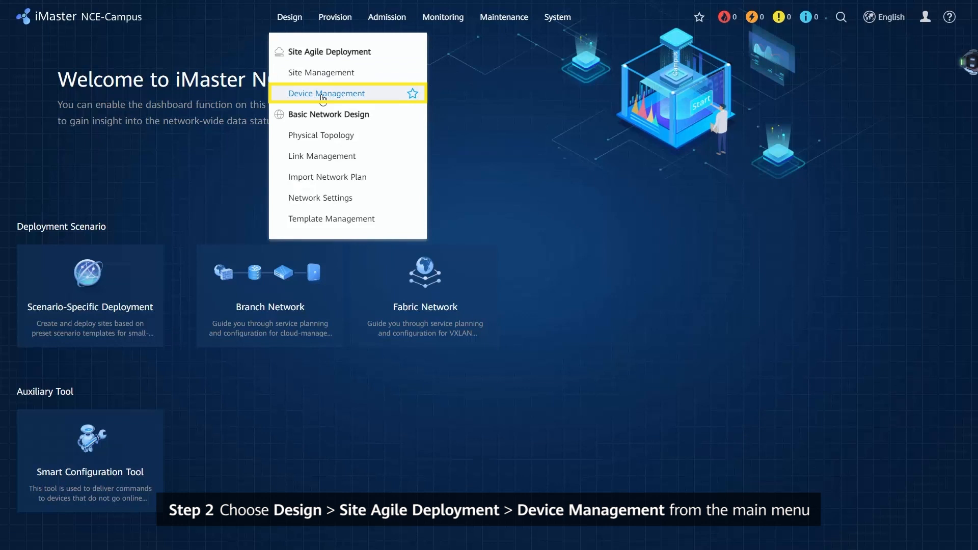
# Step: Go to Device Management and start adding a single device from the Add Device options
pyautogui.click(326, 93)
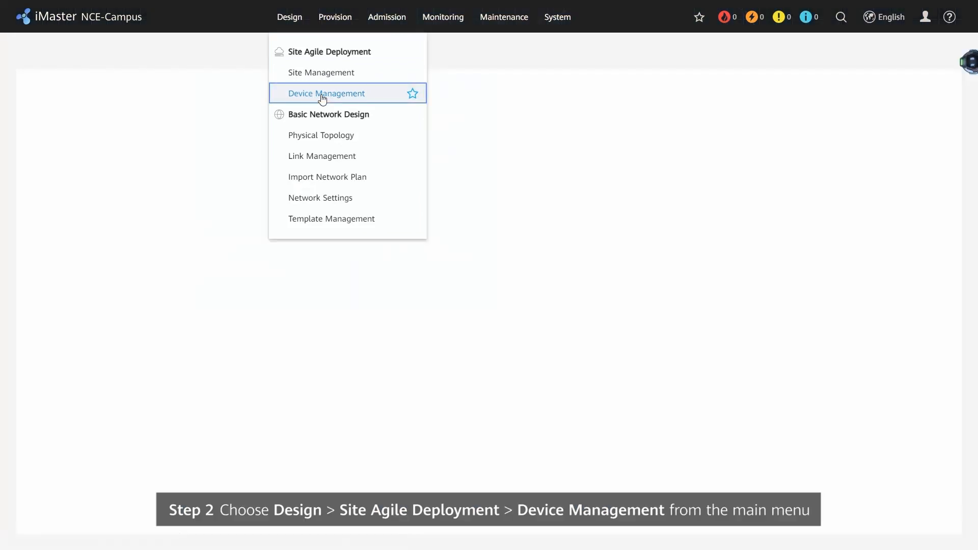
pyautogui.click(326, 92)
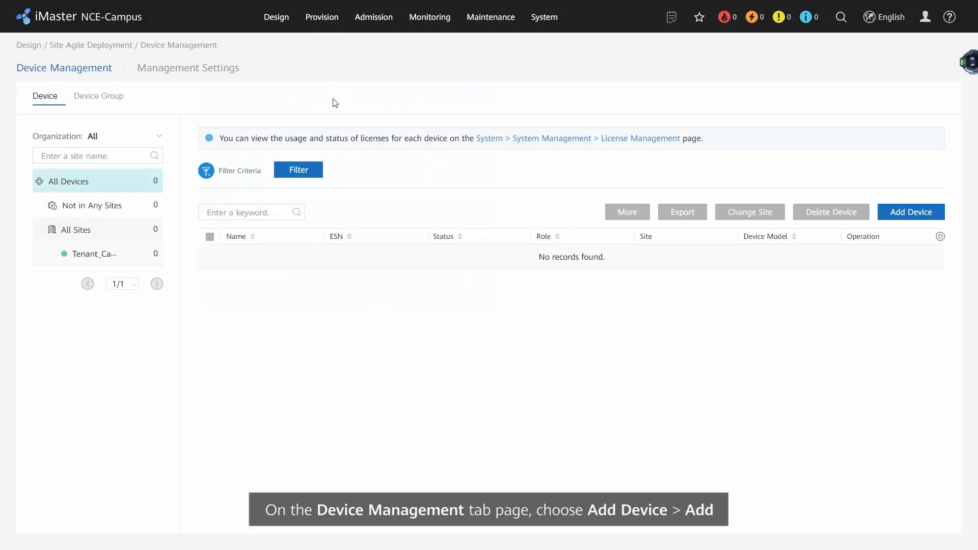
pyautogui.click(910, 212)
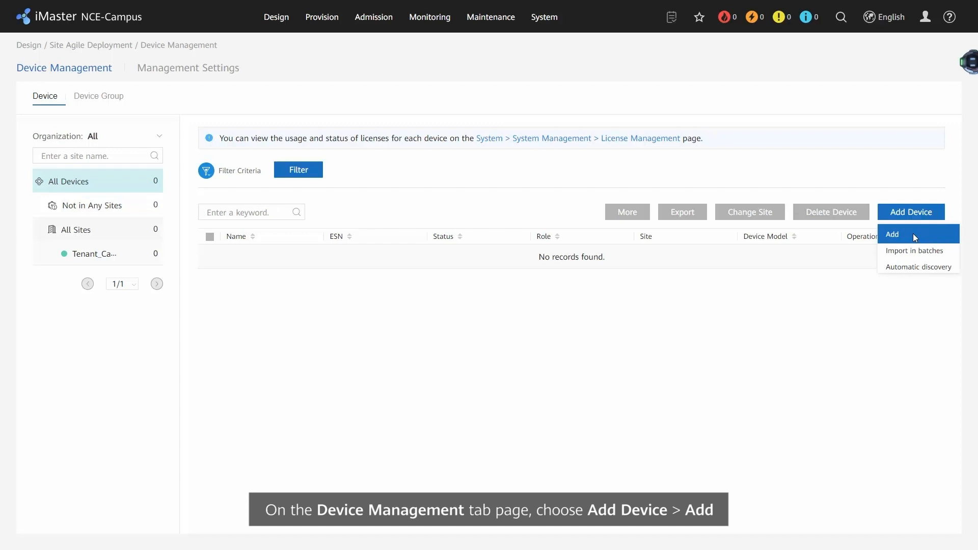
pyautogui.click(892, 234)
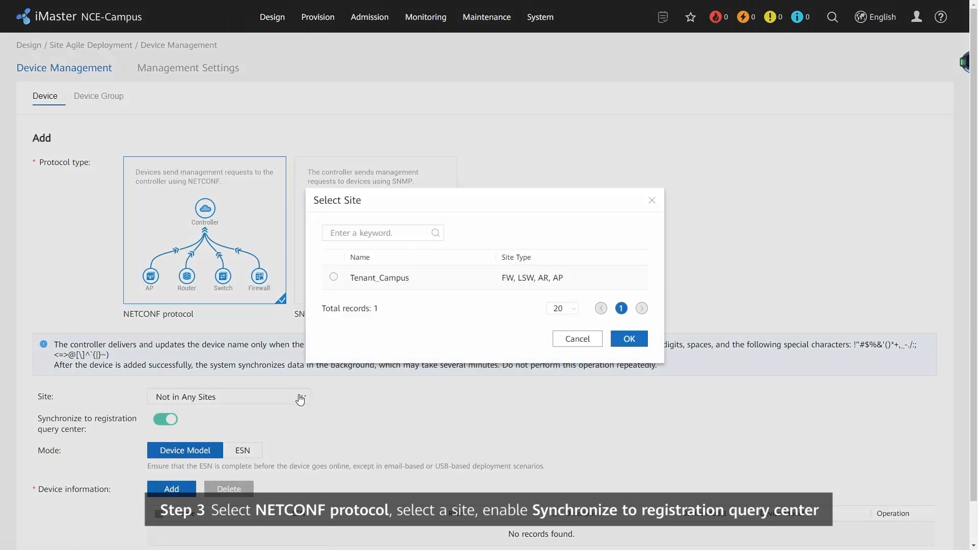
# Step: Choose Tenant_Campus as the new device's site in the NETCONF add-device form
pyautogui.click(629, 338)
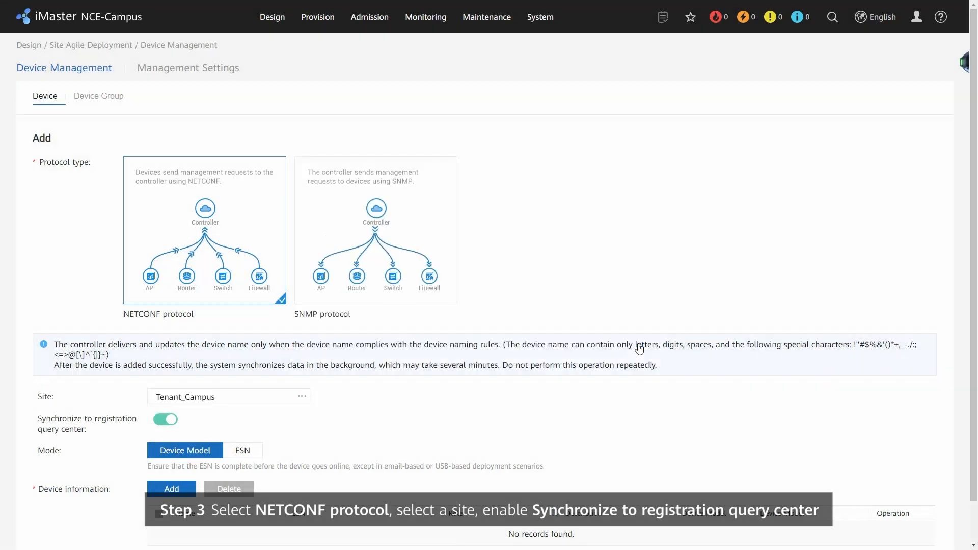
pyautogui.moveTo(429, 387)
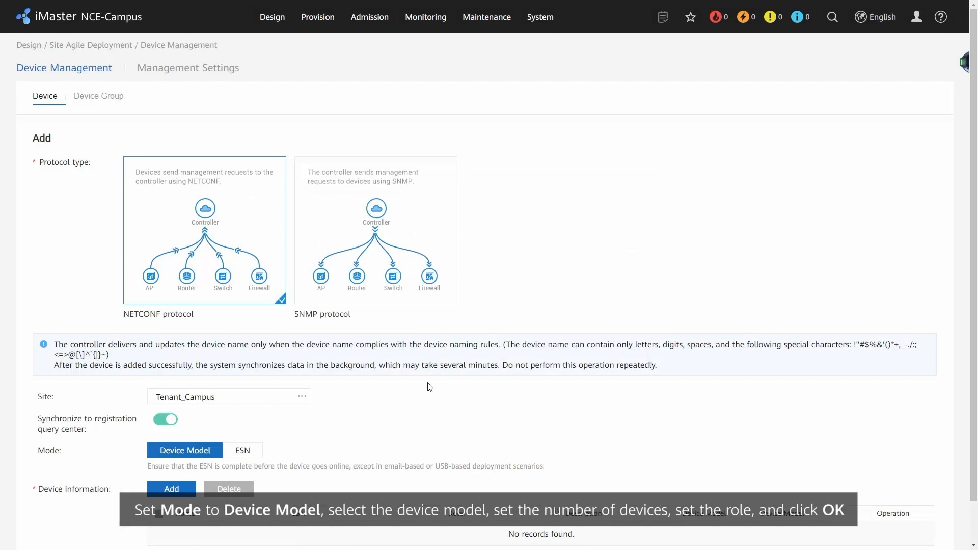
# Step: Enter router AR1 of type AR, model AR6120 with a quantity and submit it for Tenant_Campus
pyautogui.scroll(-3)
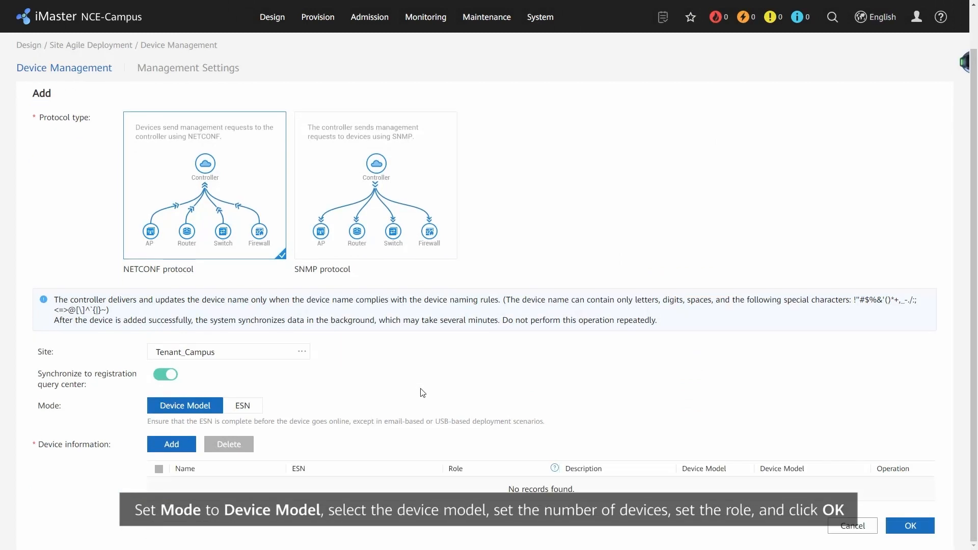
pyautogui.click(171, 444)
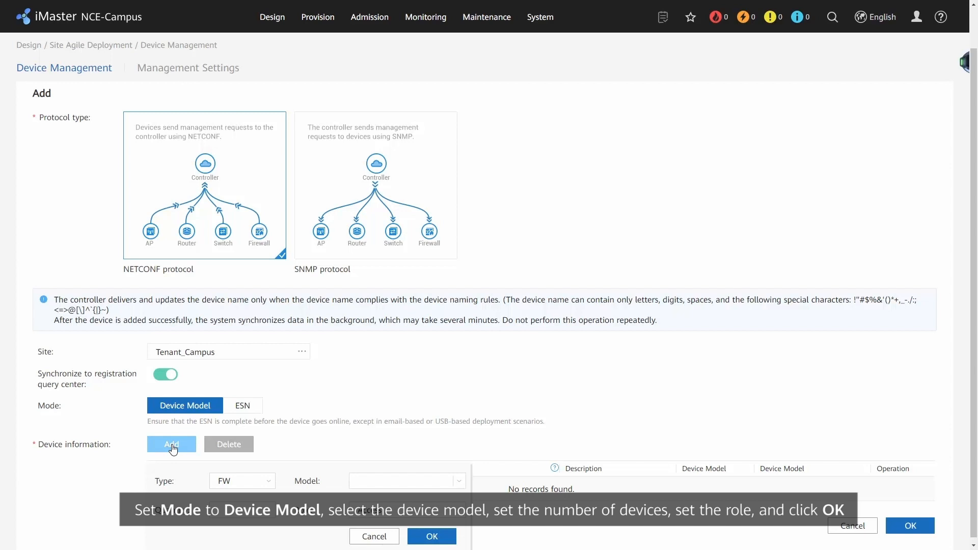
pyautogui.click(242, 481)
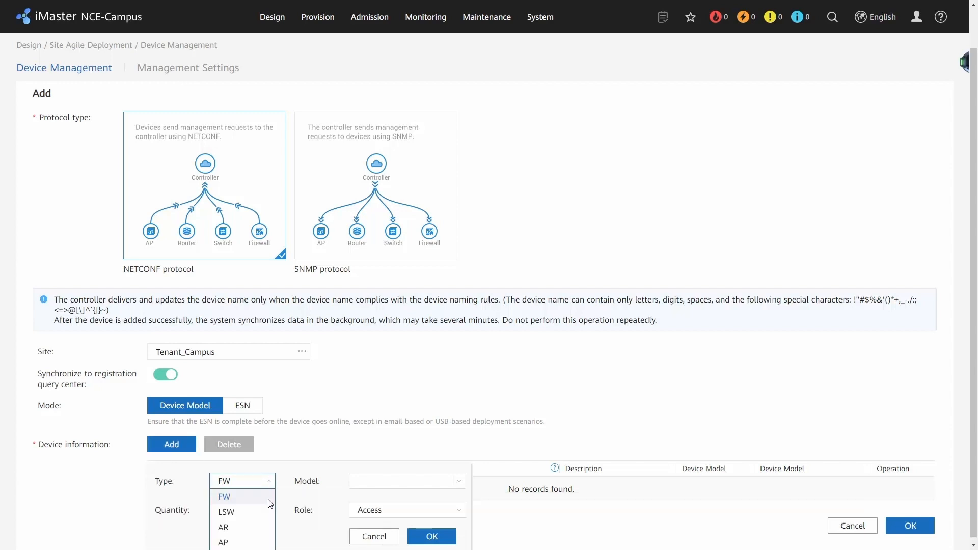
pyautogui.click(223, 527)
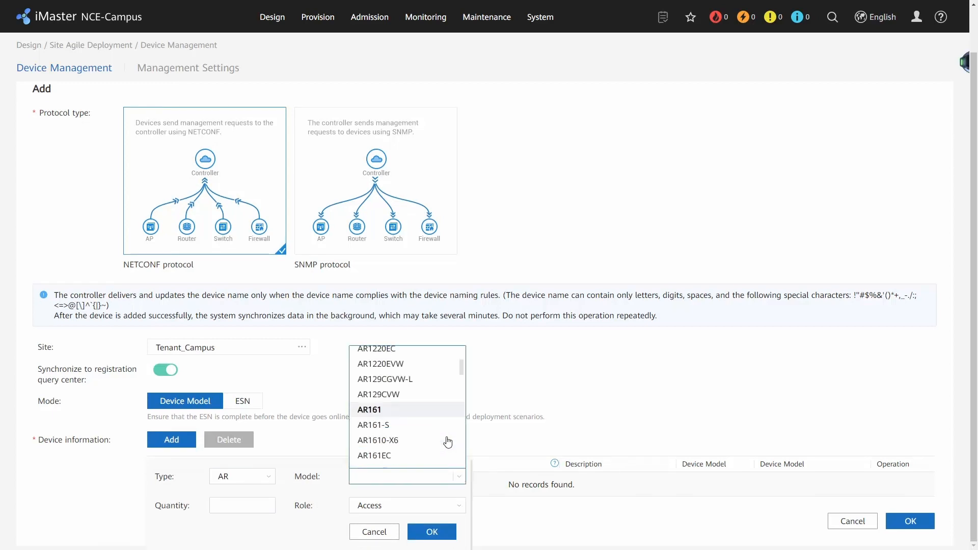
pyautogui.click(372, 476)
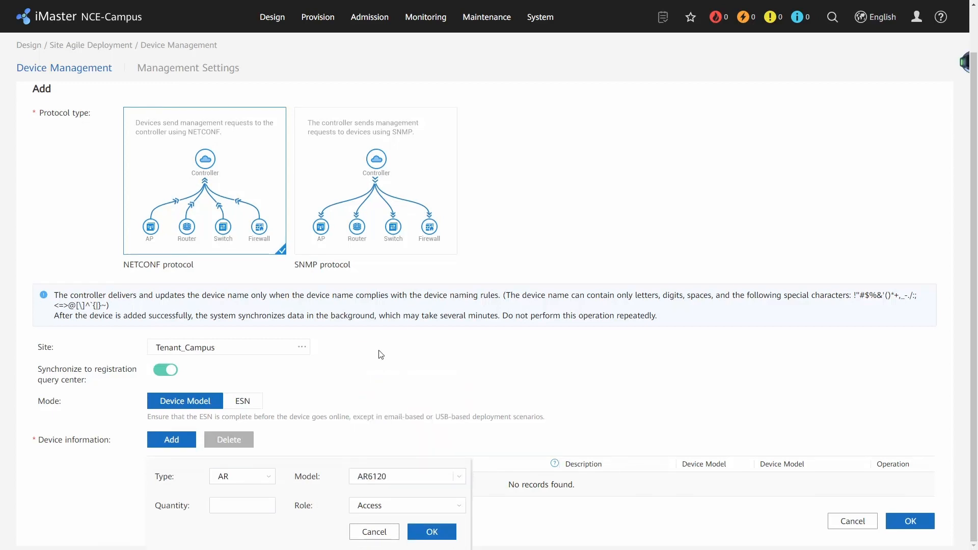
pyautogui.click(242, 505)
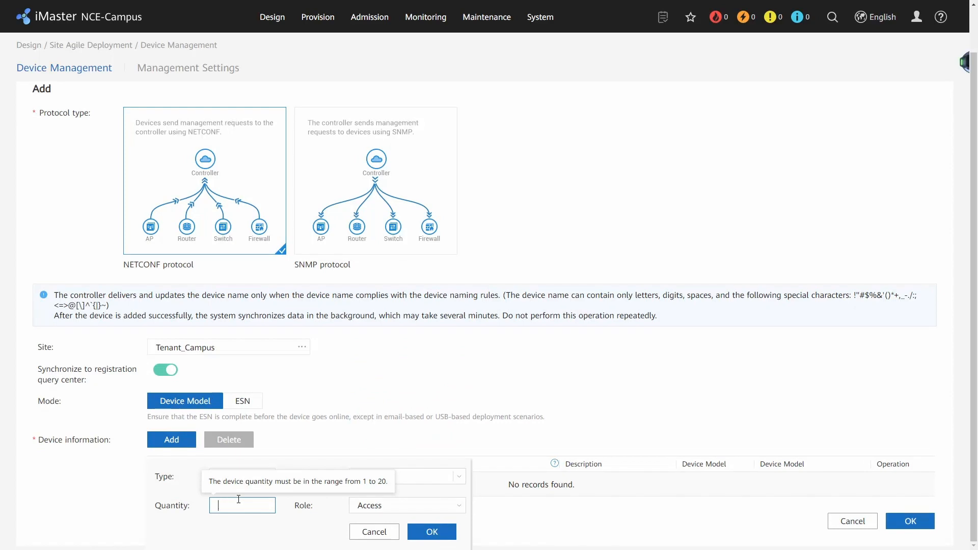
pyautogui.click(431, 531)
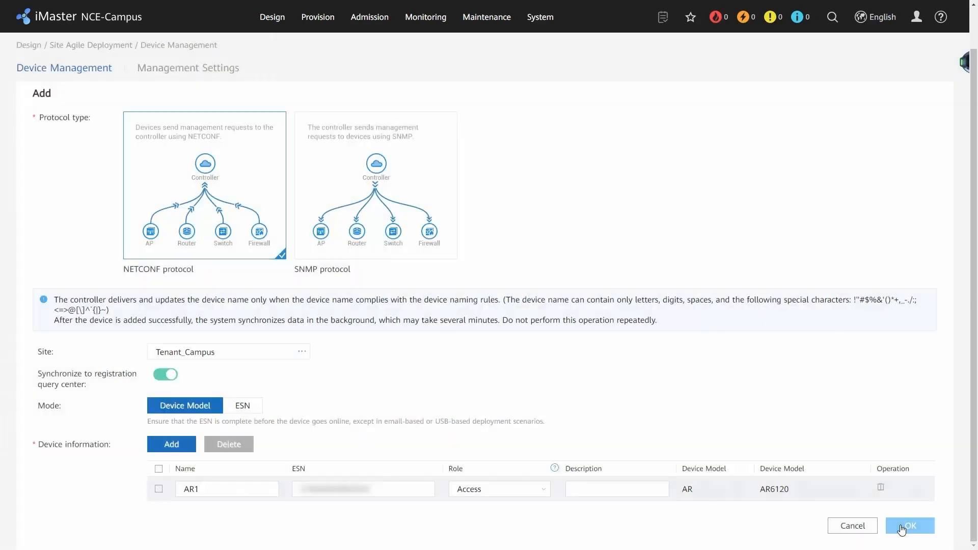
pyautogui.click(908, 525)
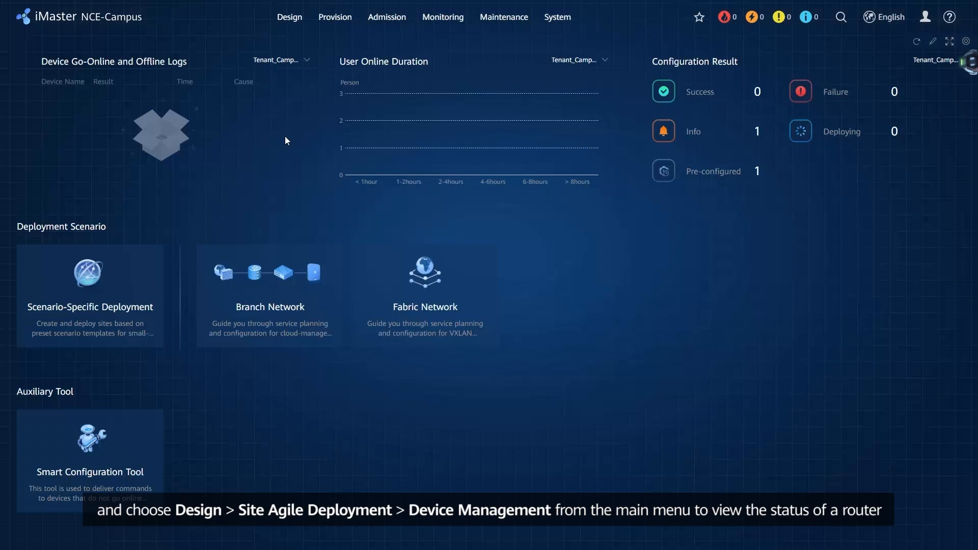
# Step: Return to Device Management via Design > Site Agile Deployment from the dashboard
pyautogui.click(288, 17)
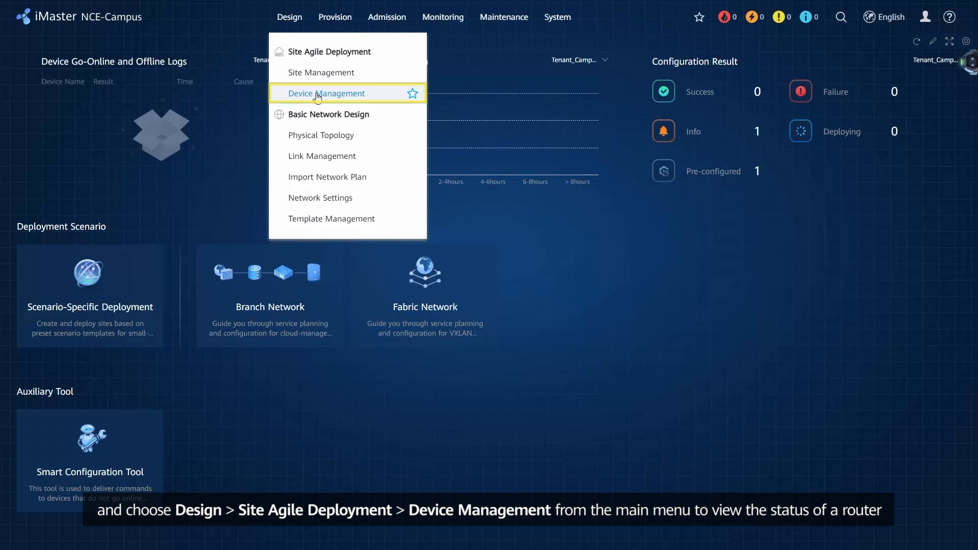
pyautogui.click(327, 92)
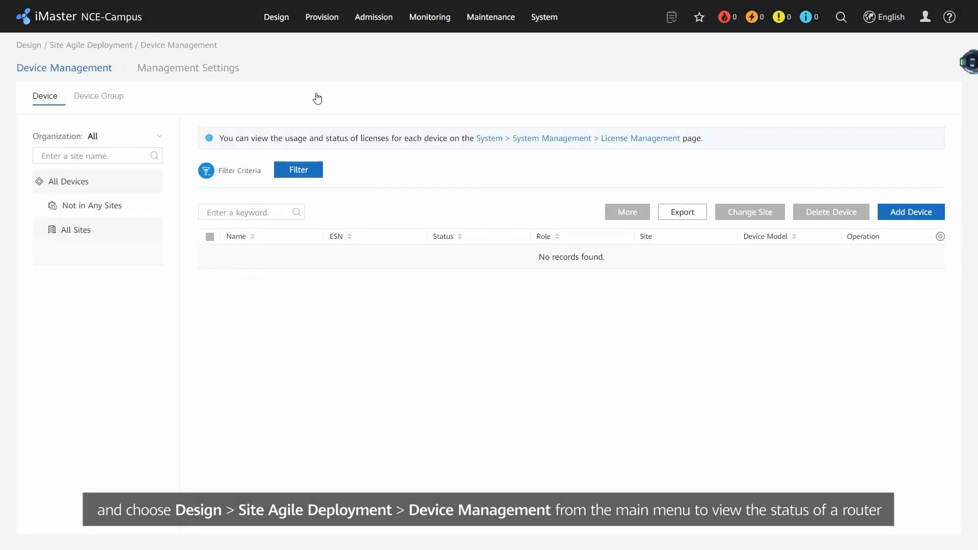